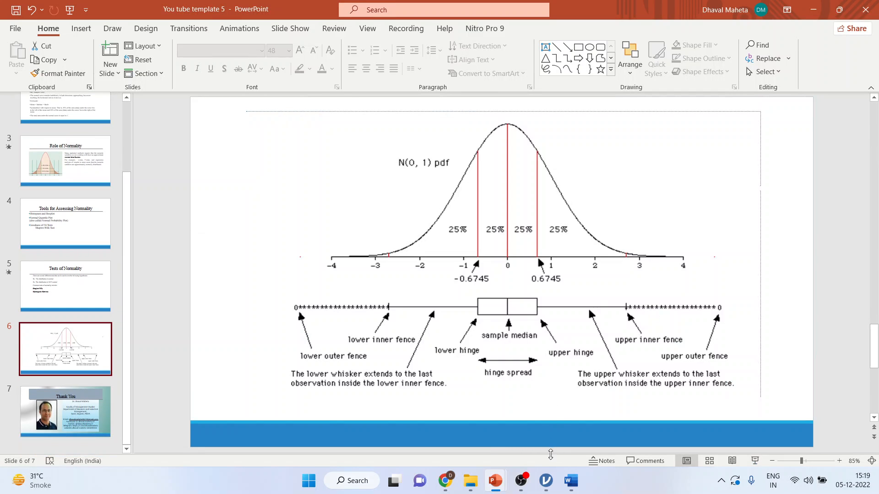
# - Switch from the PowerPoint slides to the Employee data file in jamovi
pyautogui.click(545, 481)
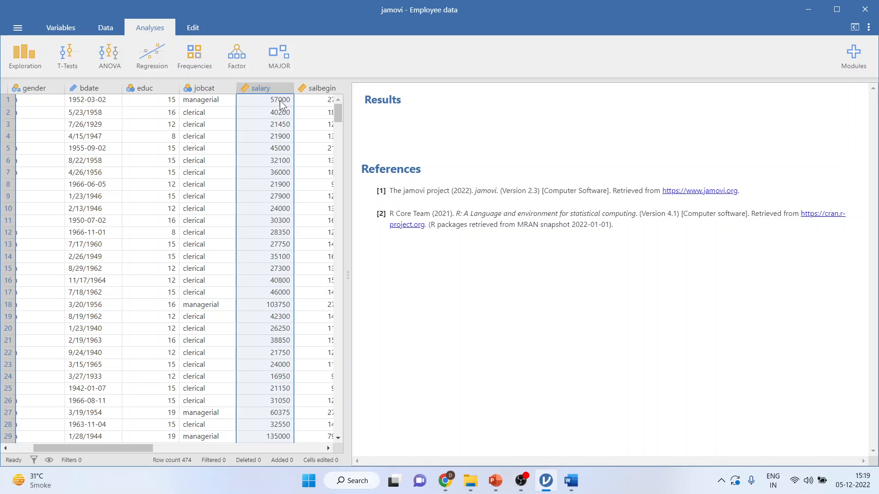
pyautogui.click(260, 88)
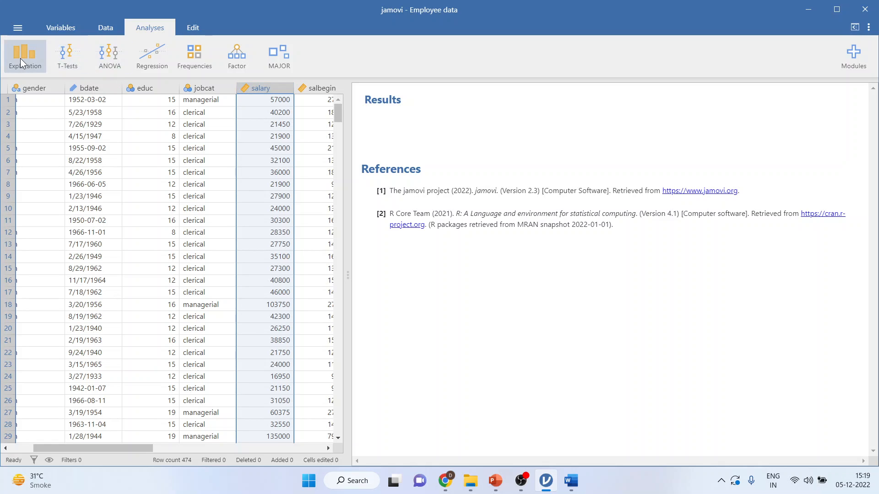
# - Run Exploration > Descriptives on salary (N 474, mean 34420, median 28875, max 135000)
pyautogui.click(25, 55)
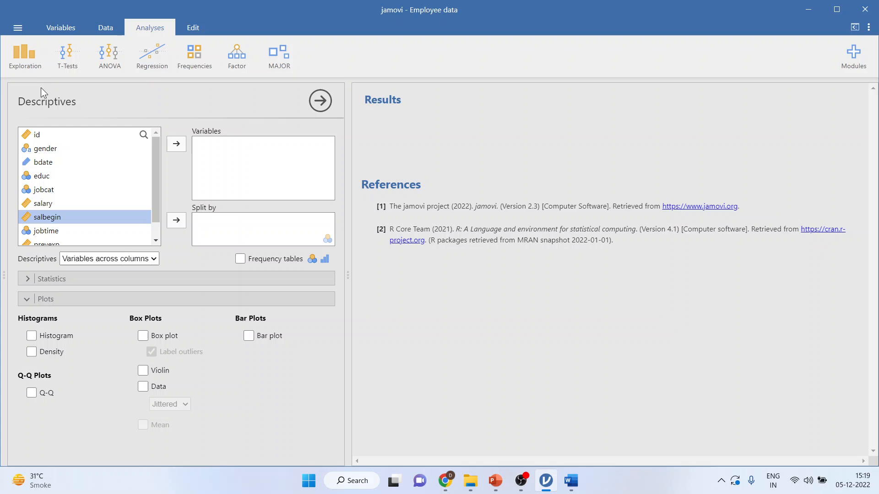
pyautogui.click(43, 203)
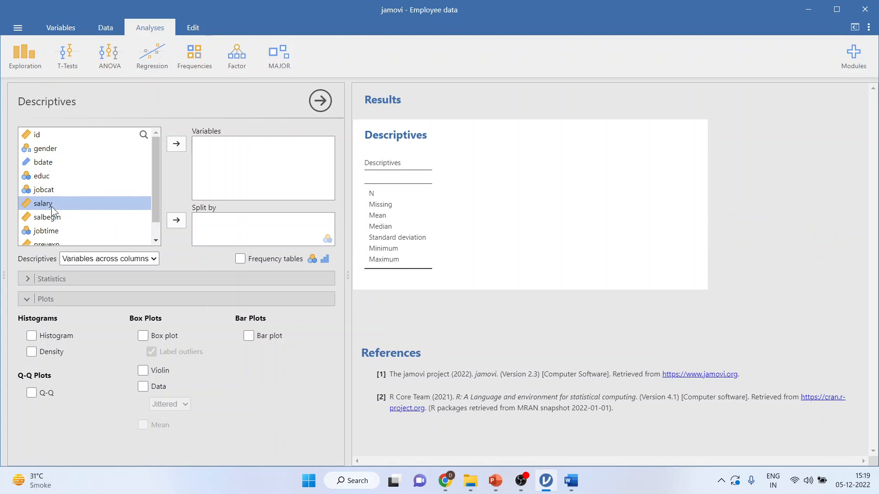
pyautogui.click(176, 144)
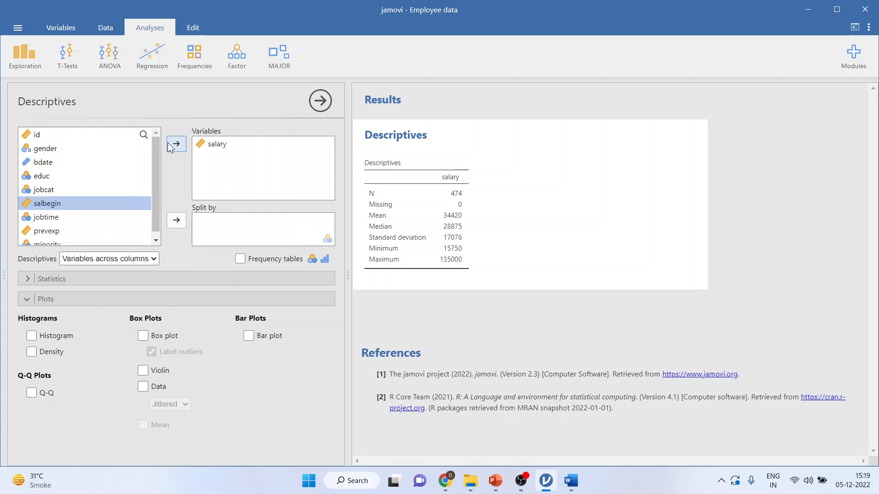
pyautogui.moveTo(33, 340)
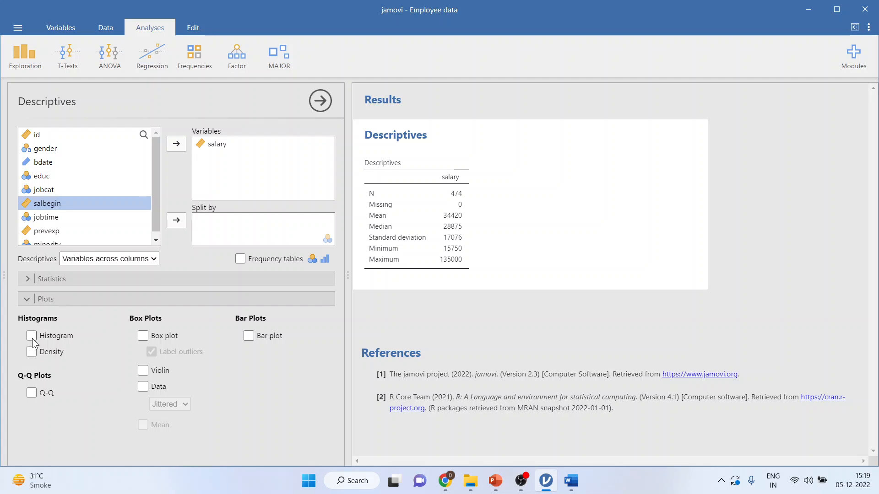
# - Add a histogram of salary with a density curve, revealing strong right skew
pyautogui.click(32, 336)
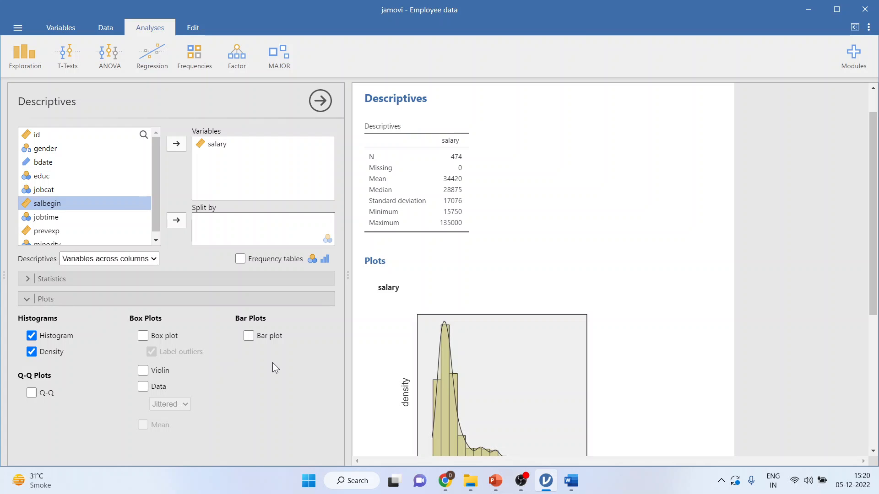
pyautogui.scroll(-3)
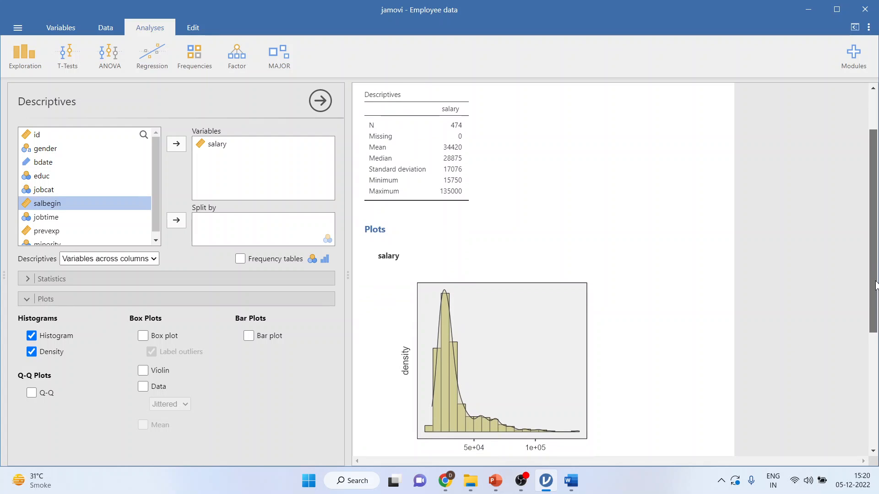
pyautogui.scroll(-3)
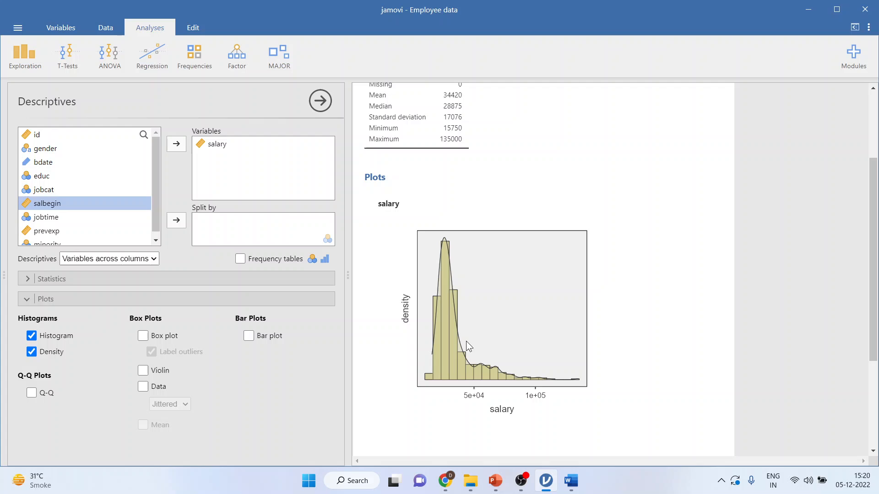
pyautogui.moveTo(461, 329)
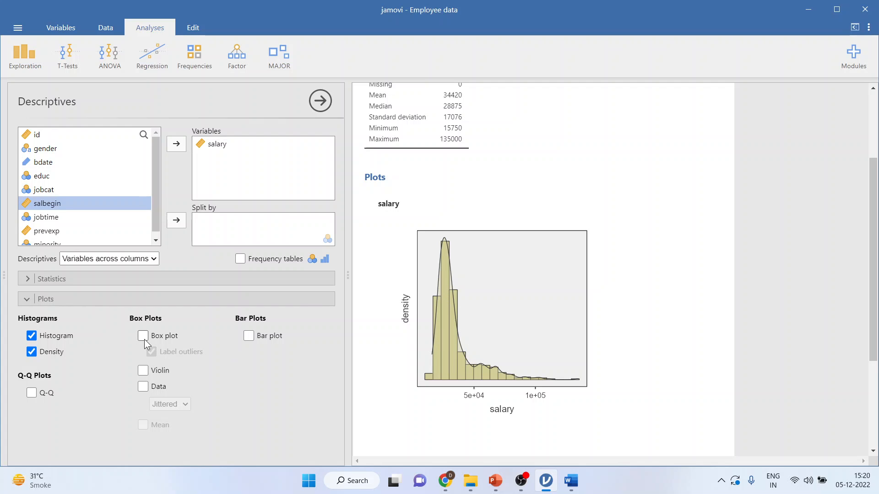
# - Add a box plot of salary with outliers labelled (cases 29, 32, 343, 18, 446, 103, 34)
pyautogui.click(143, 335)
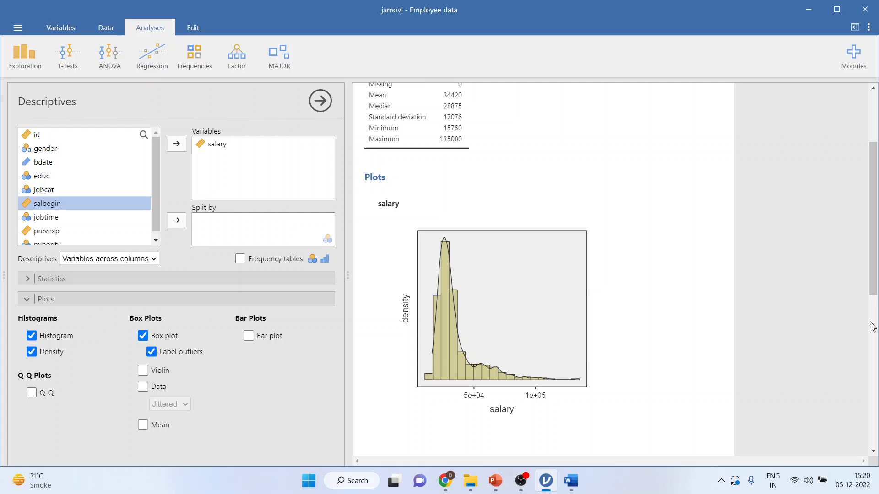
pyautogui.scroll(-3)
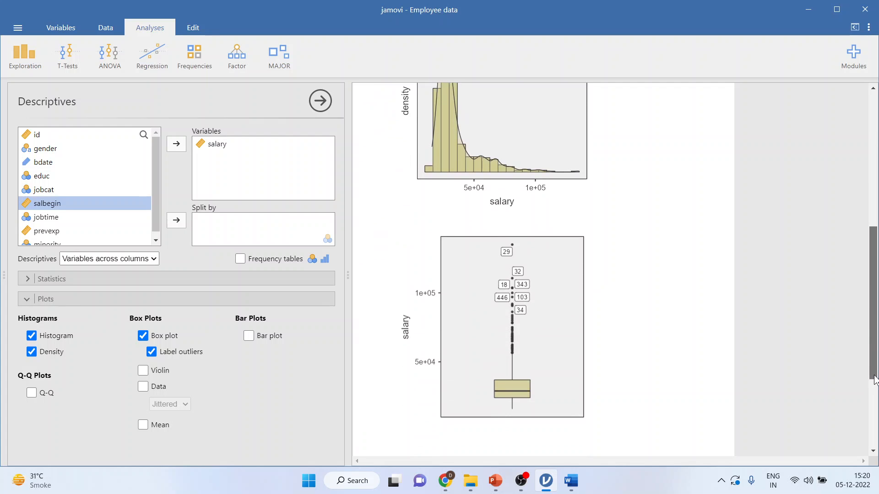
pyautogui.scroll(-3)
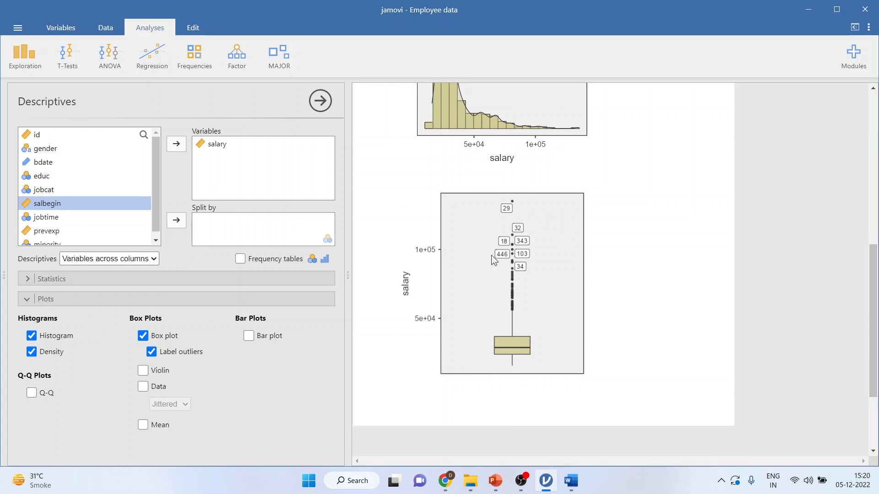
pyautogui.moveTo(504, 214)
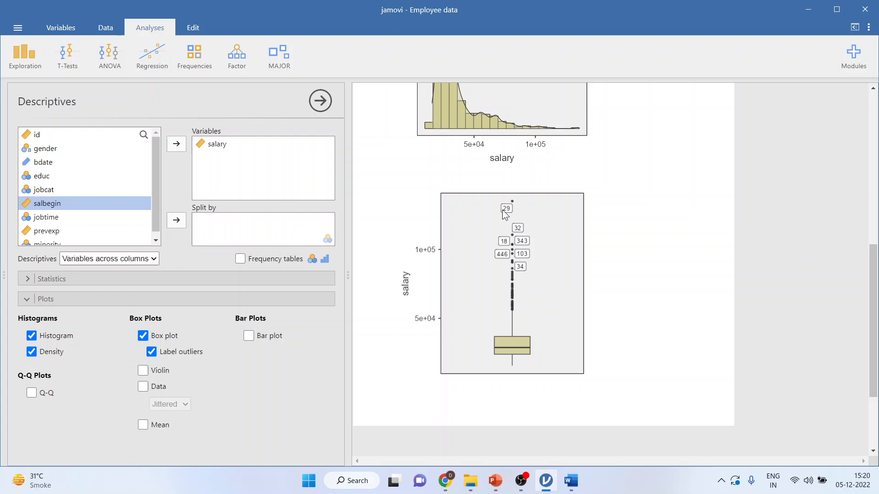
pyautogui.moveTo(505, 246)
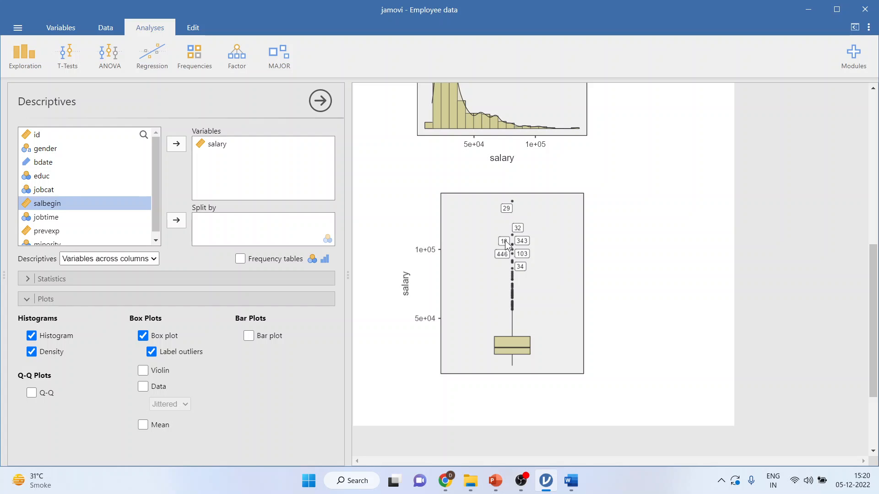
pyautogui.moveTo(519, 234)
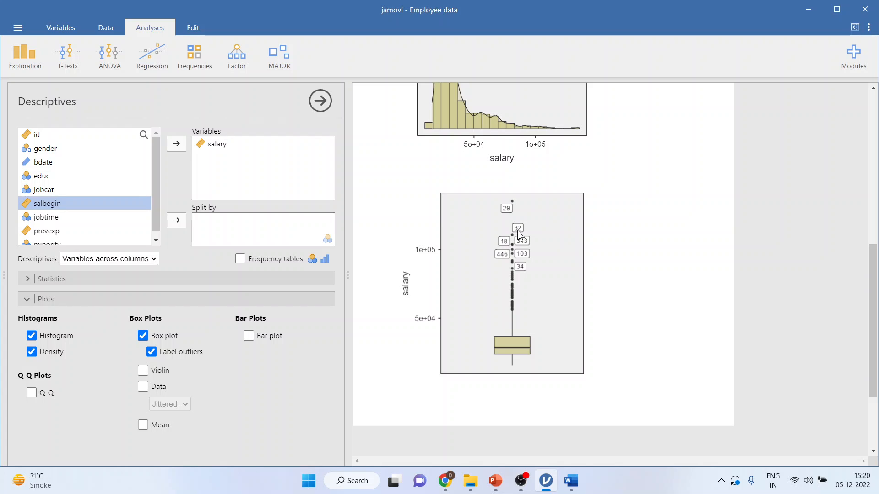
pyautogui.moveTo(358, 139)
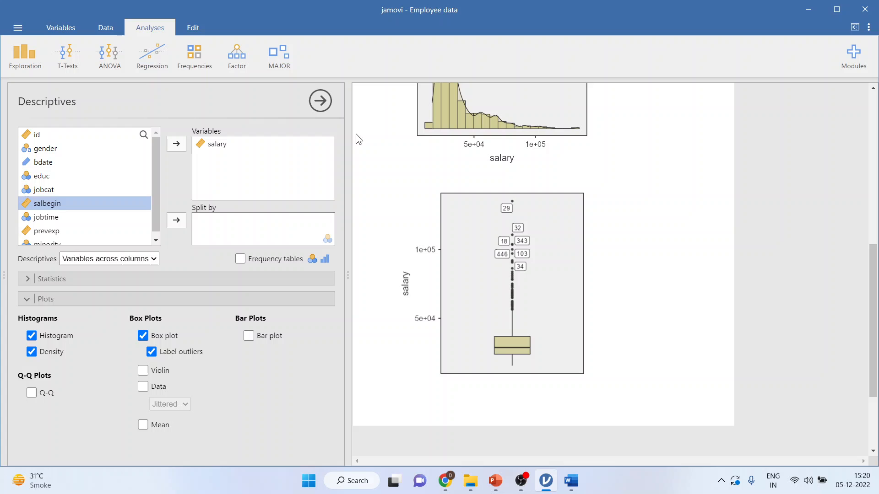
# - Collapse the options and inspect the salary column, locating case 29 with salary 135000
pyautogui.click(321, 101)
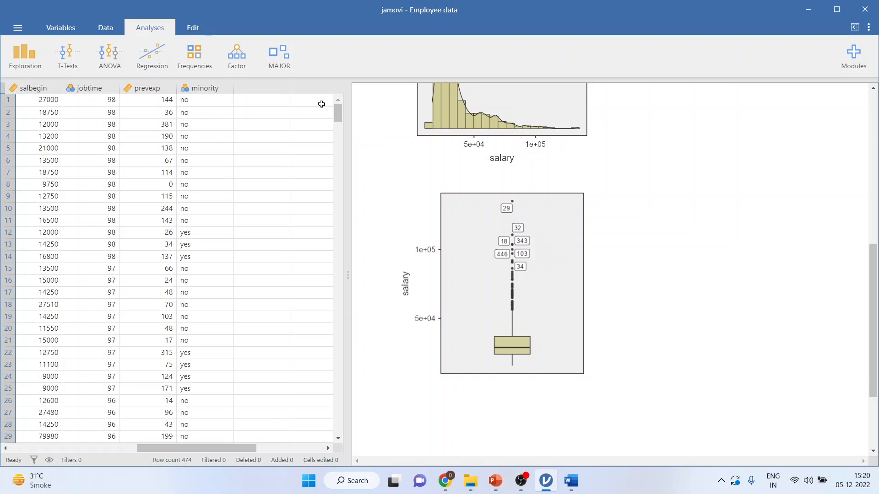
pyautogui.moveTo(249, 425)
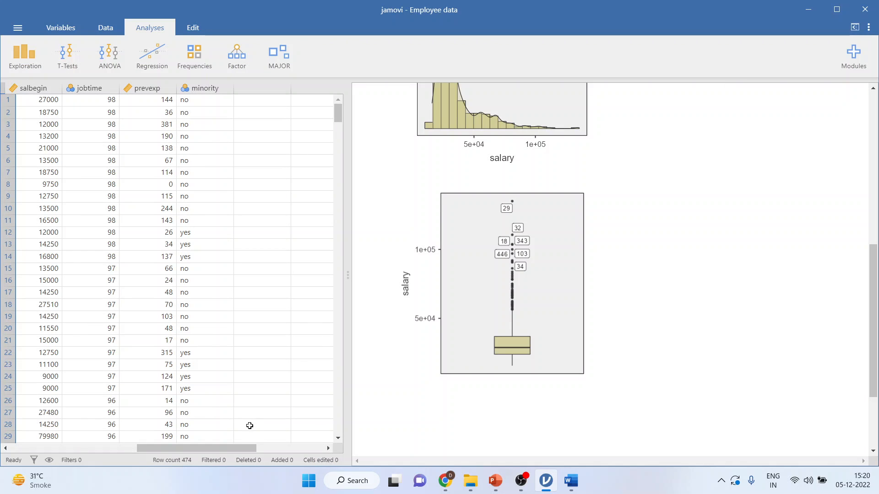
pyautogui.moveTo(213, 244)
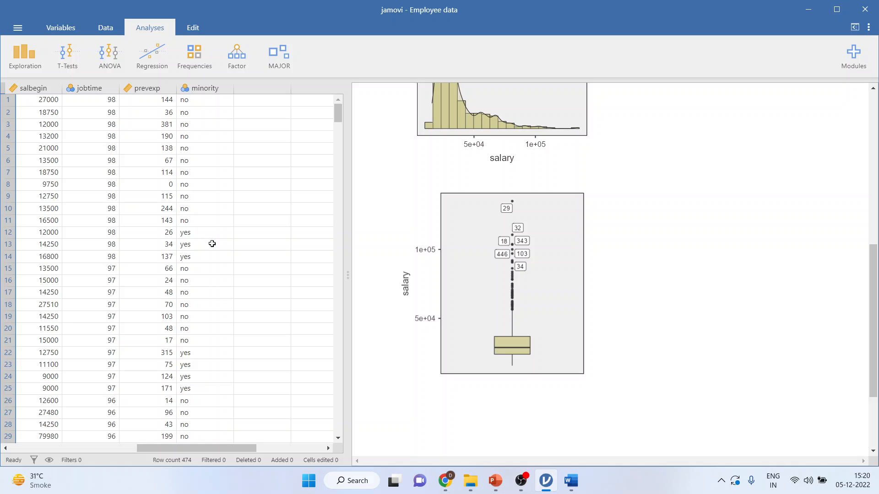
pyautogui.moveTo(24, 224)
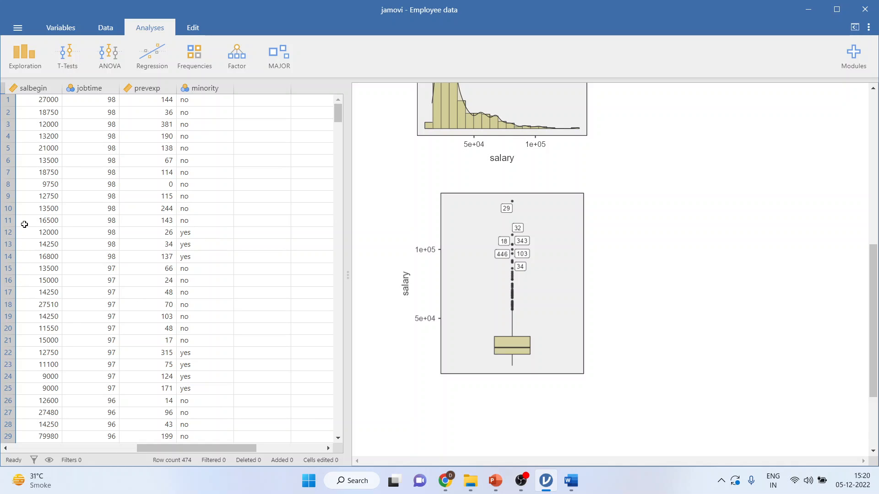
pyautogui.moveTo(167, 422)
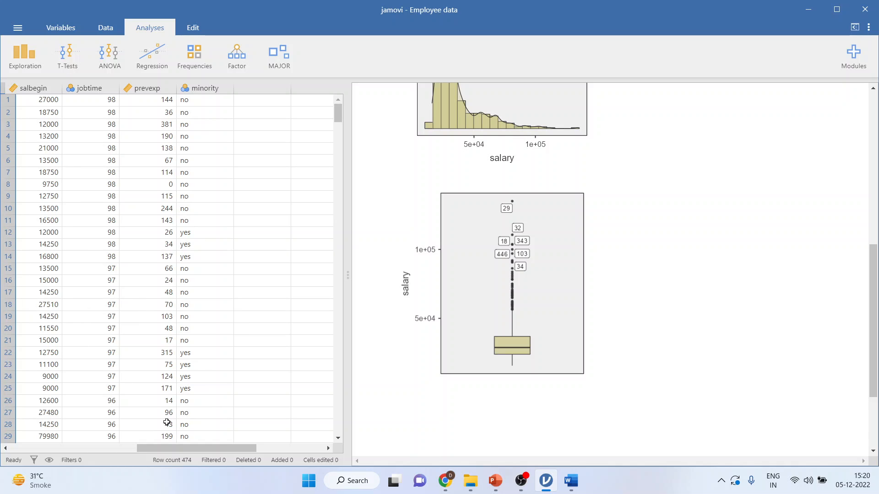
pyautogui.hscroll(-3)
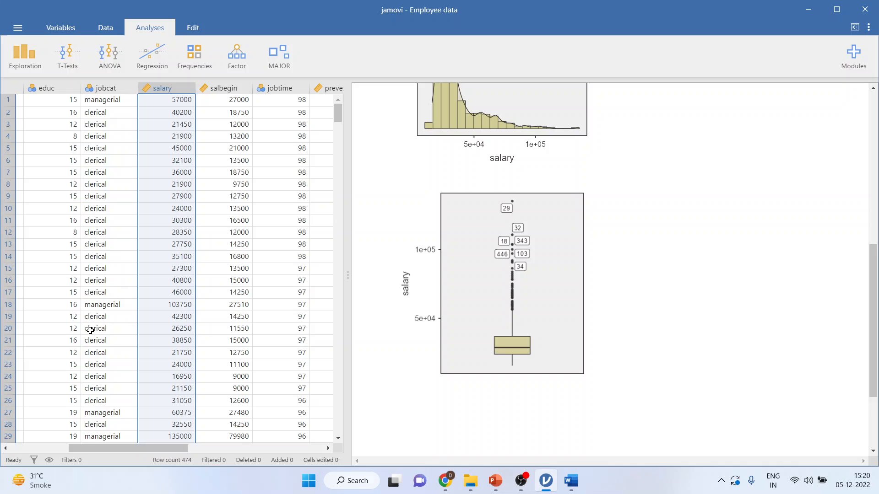
pyautogui.click(167, 304)
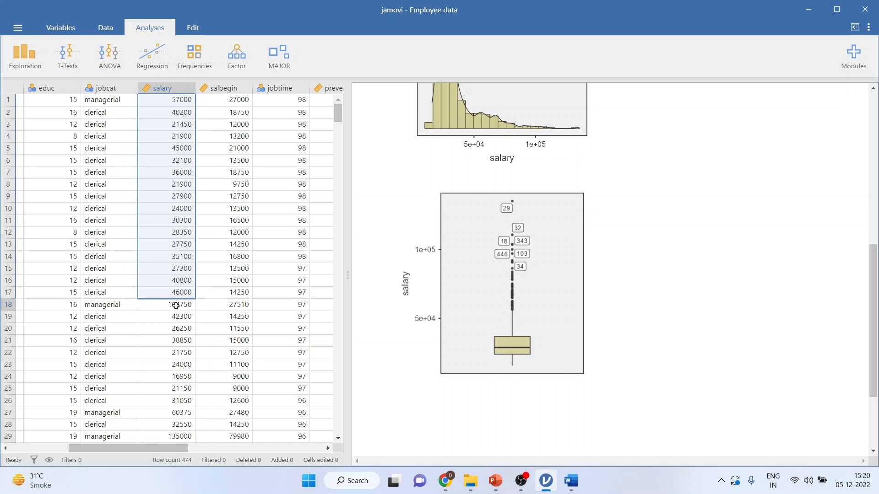
pyautogui.click(180, 435)
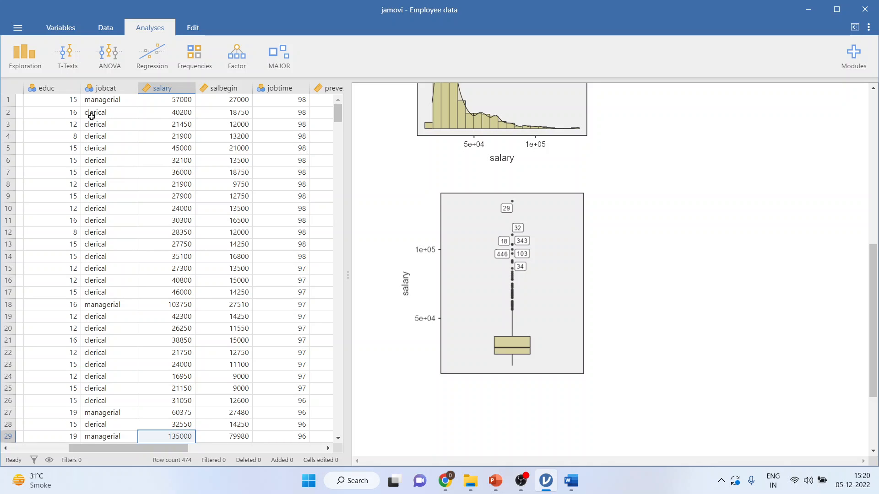
pyautogui.click(24, 55)
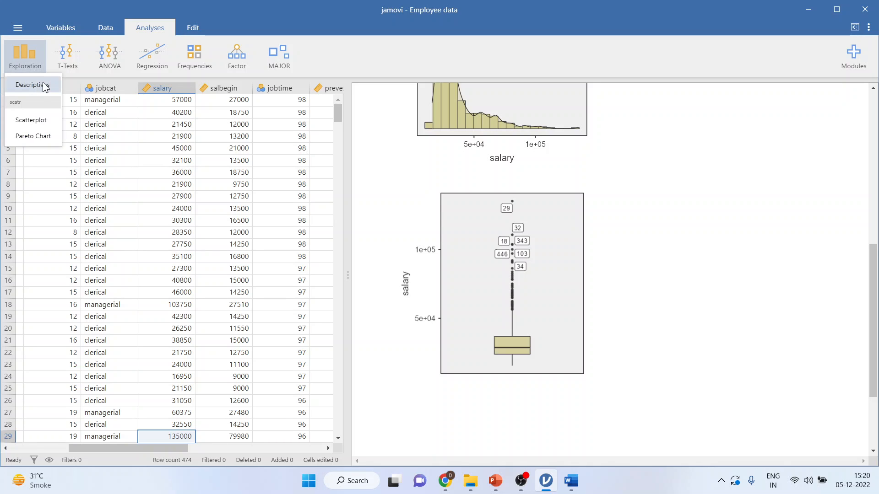
# - Run Descriptives on salbegin with histogram, density and box plot (N 474, mean 17016, max 79980)
pyautogui.click(31, 84)
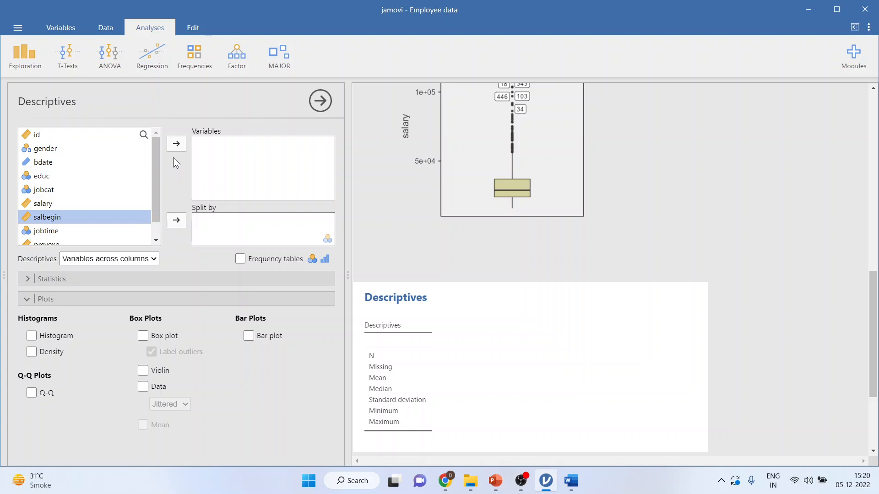
pyautogui.click(175, 143)
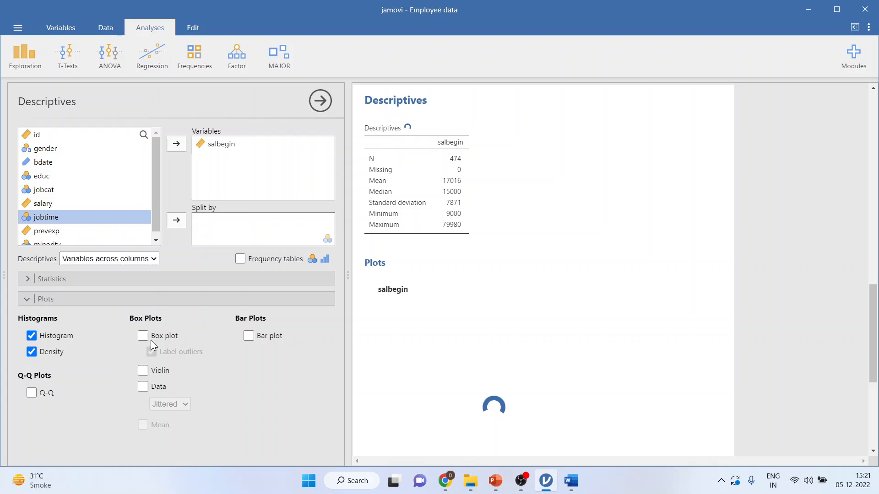
pyautogui.click(142, 335)
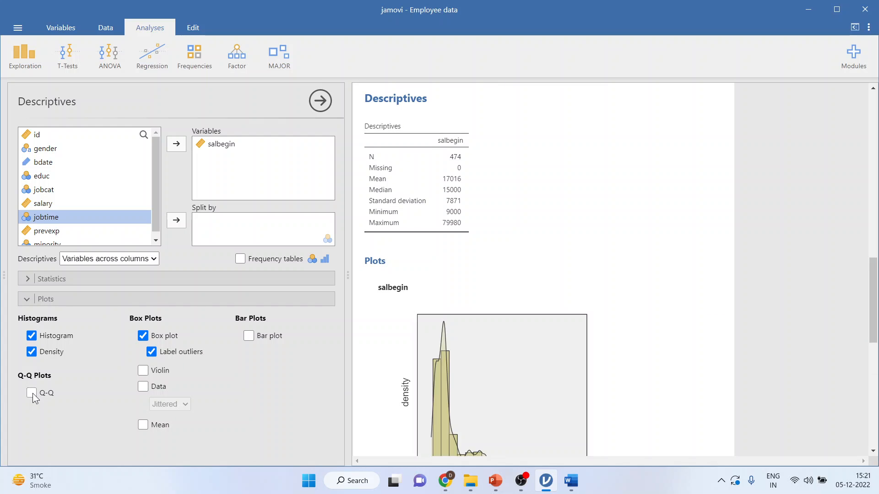
# - Add a Q-Q plot of salbegin, showing outliers 29, 343, 205, 160 and strong right skew
pyautogui.click(31, 393)
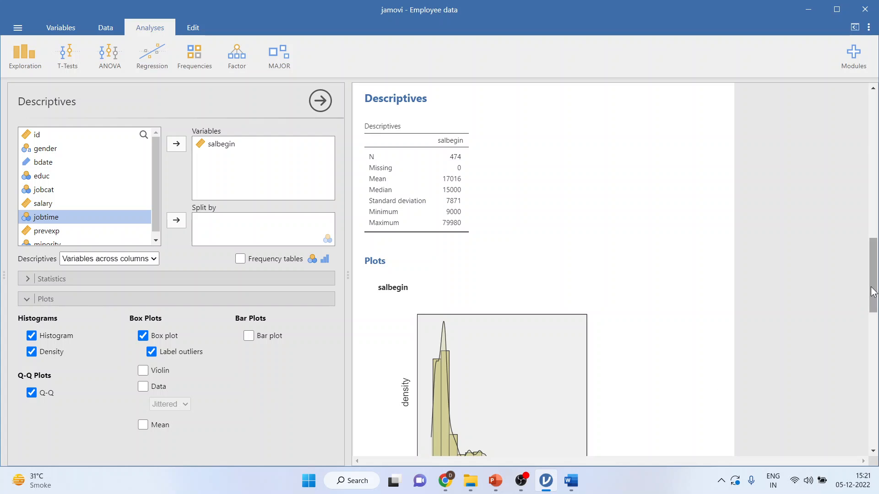
pyautogui.scroll(-3)
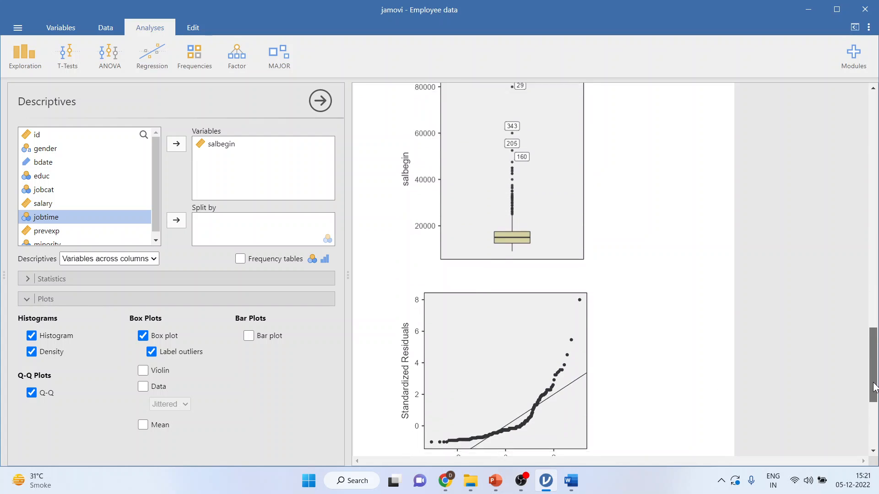
pyautogui.scroll(-3)
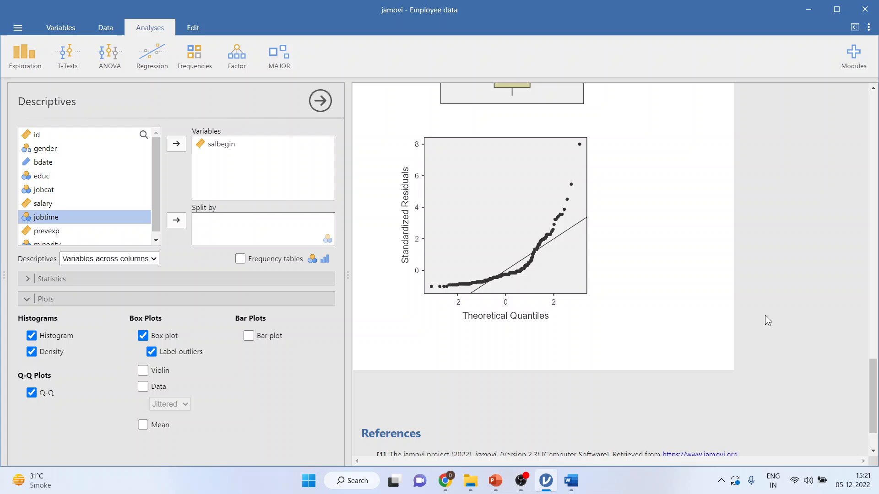
pyautogui.moveTo(505, 289)
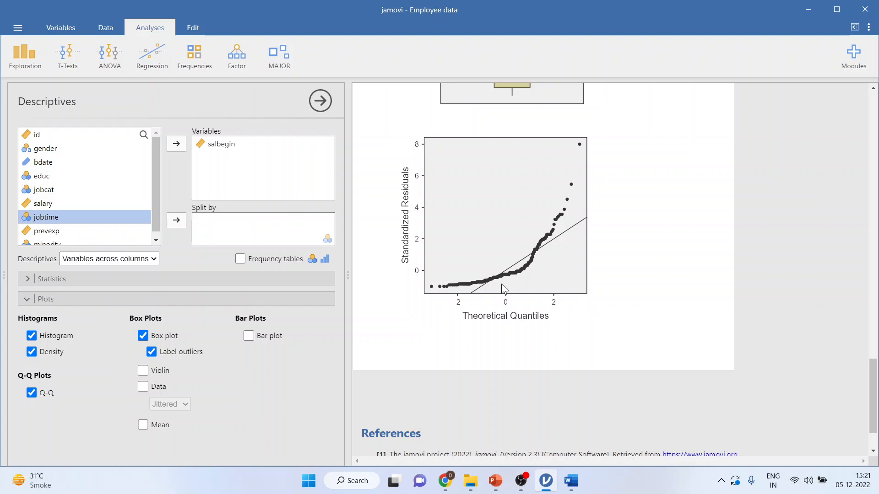
pyautogui.moveTo(494, 291)
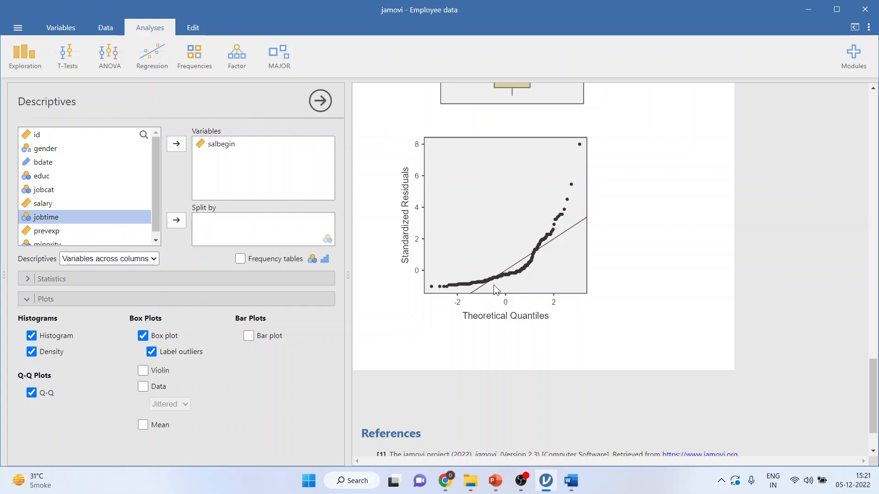
pyautogui.moveTo(561, 218)
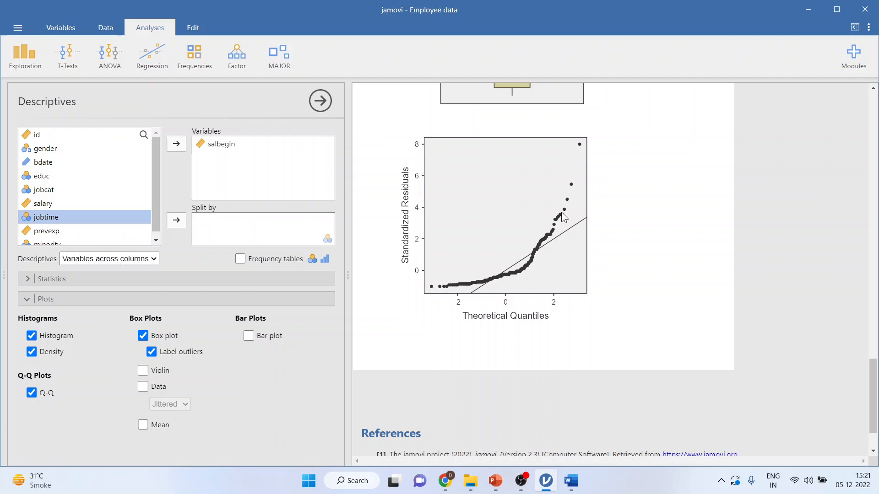
pyautogui.moveTo(511, 288)
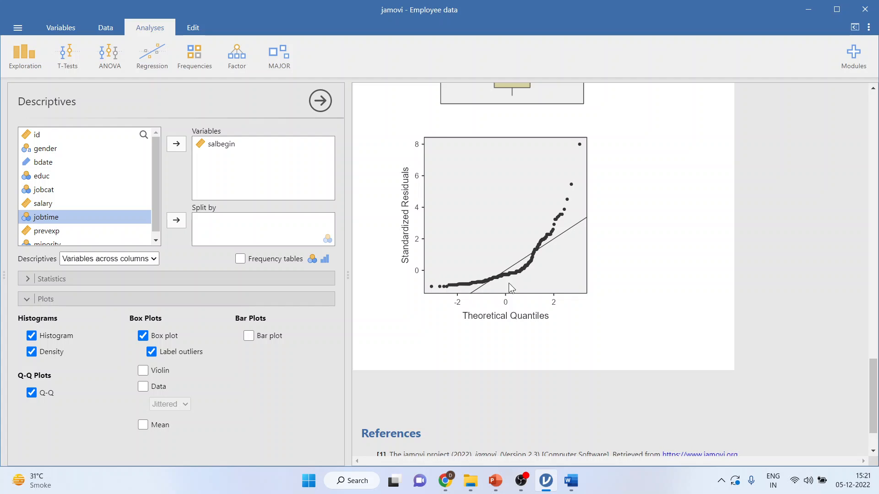
pyautogui.moveTo(502, 284)
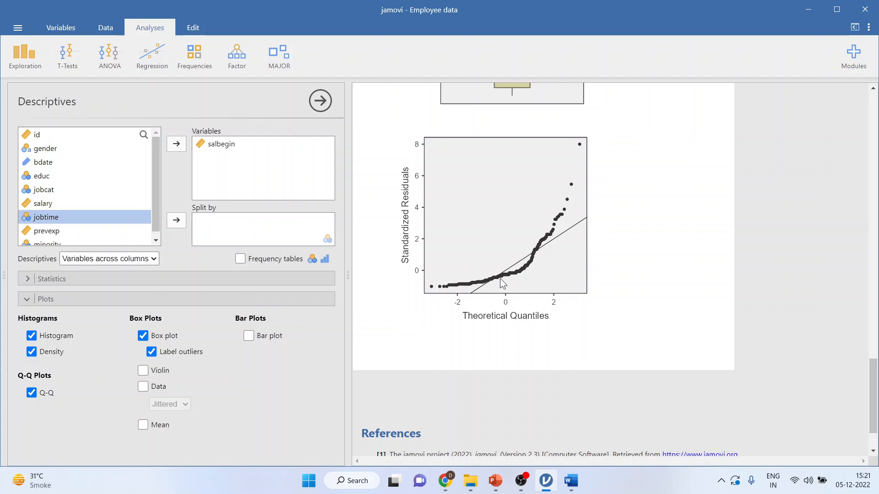
pyautogui.moveTo(496, 287)
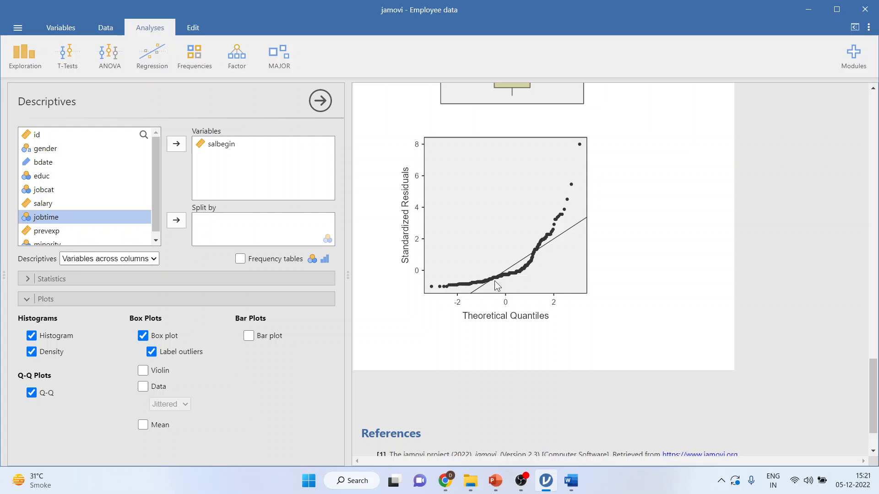
pyautogui.moveTo(523, 287)
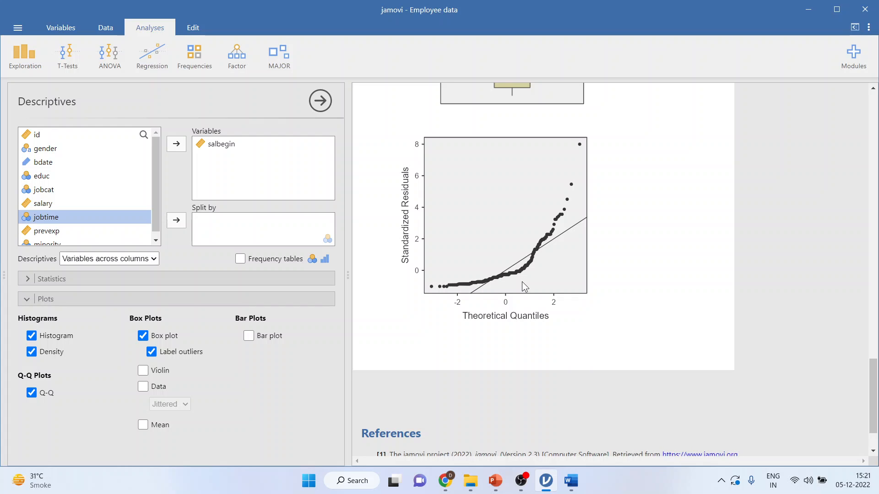
pyautogui.moveTo(485, 278)
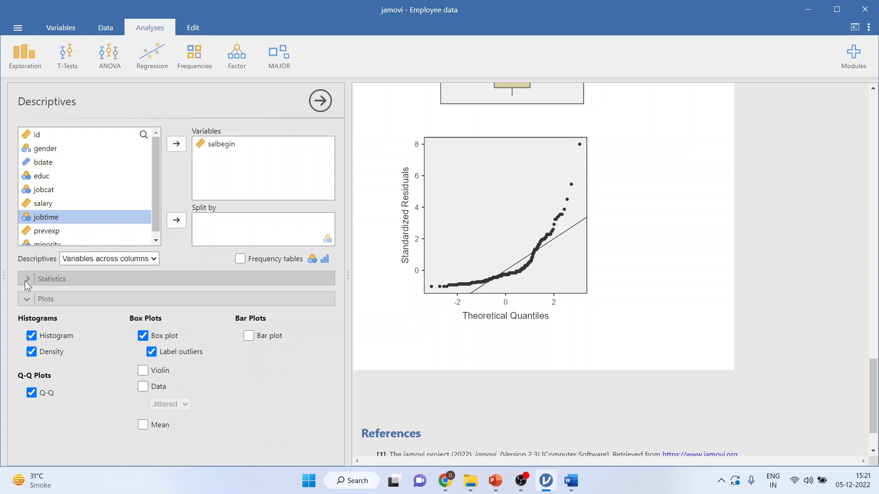
# - Expand the Statistics section of the salbegin descriptives analysis
pyautogui.click(27, 278)
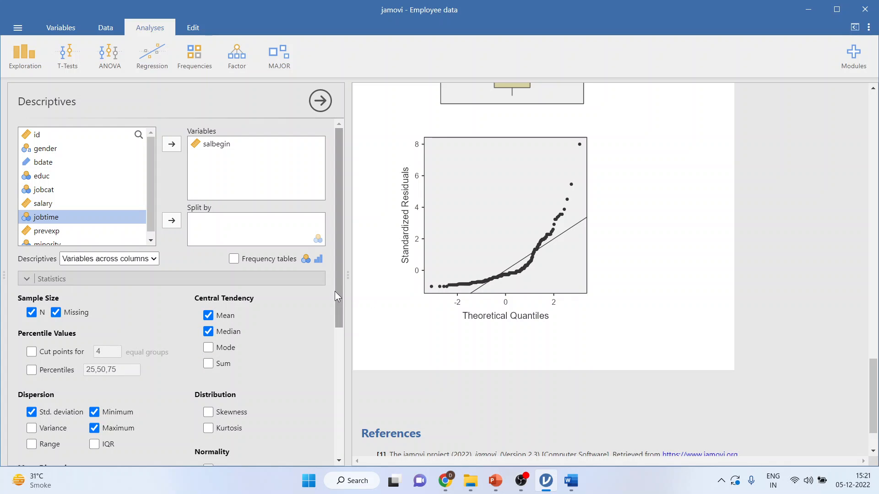
# - Add Shapiro-Wilk for salbegin (W 0.715, p < .001), copy the table and bring Word forward
pyautogui.scroll(-3)
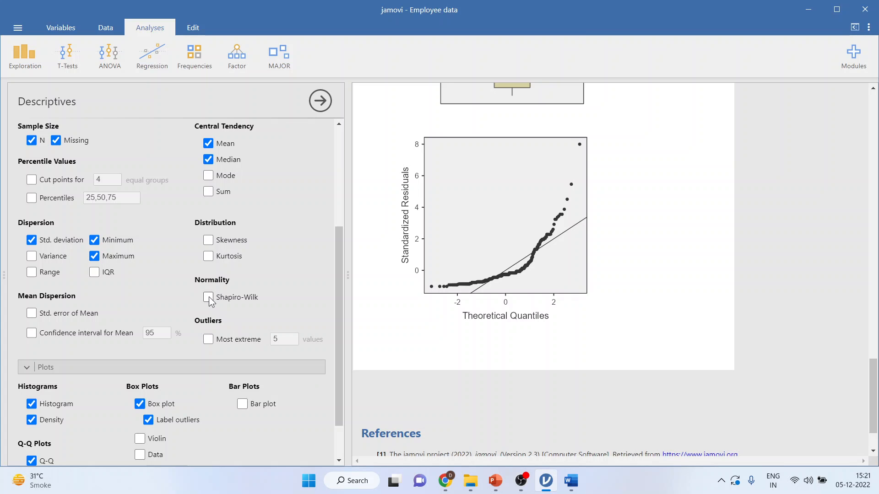
pyautogui.click(208, 297)
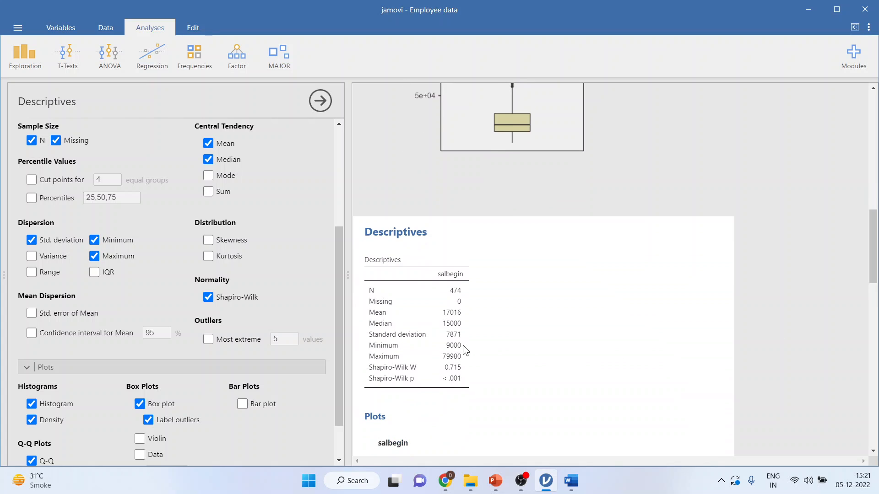
pyautogui.rightClick(416, 326)
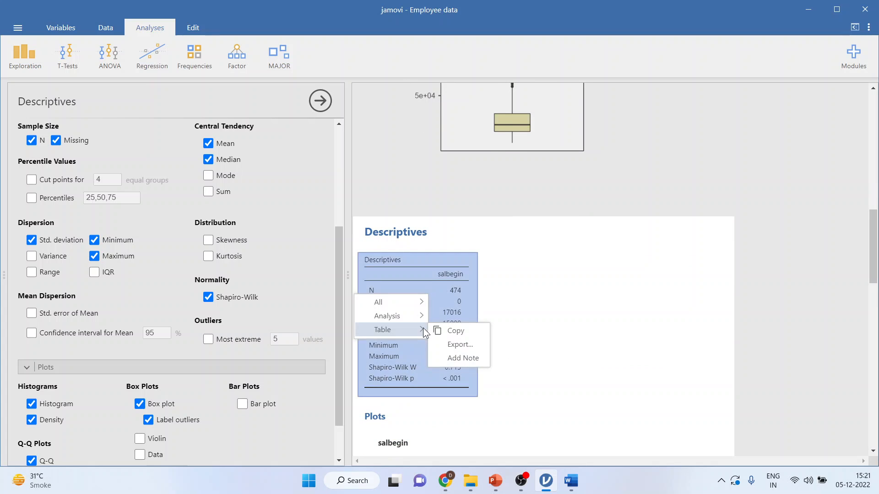
pyautogui.moveTo(566, 480)
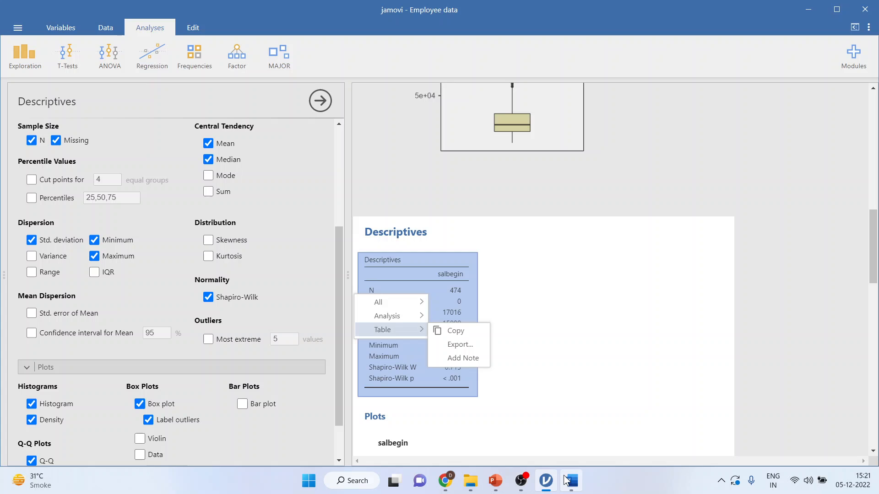
pyautogui.click(570, 479)
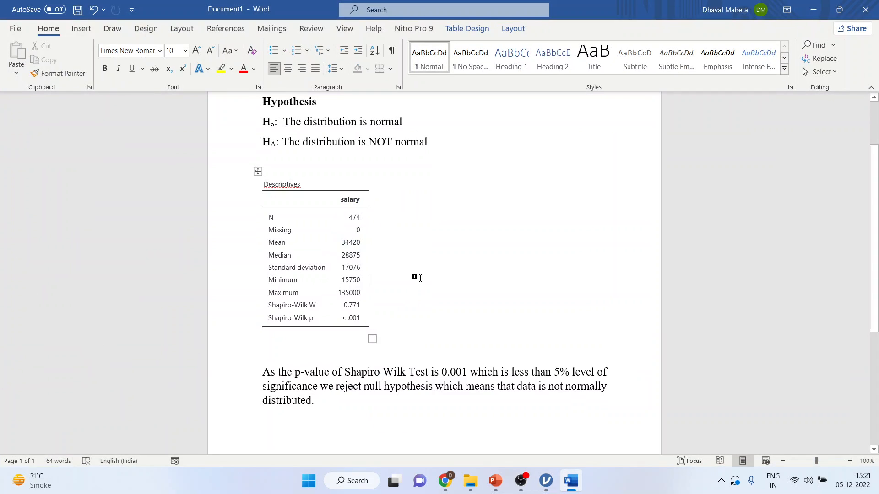
pyautogui.moveTo(338, 146)
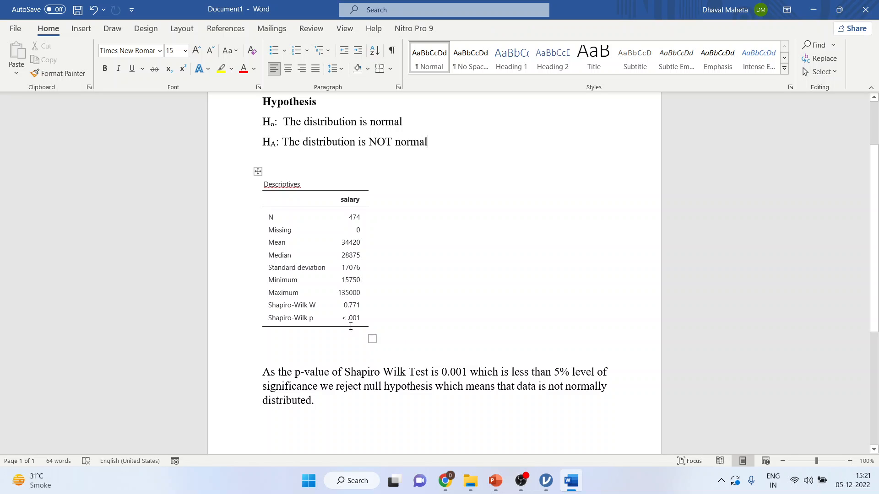
# - Re-enter the salary table's Shapiro-Wilk p-value as < .001 beside W 0.771
pyautogui.click(349, 318)
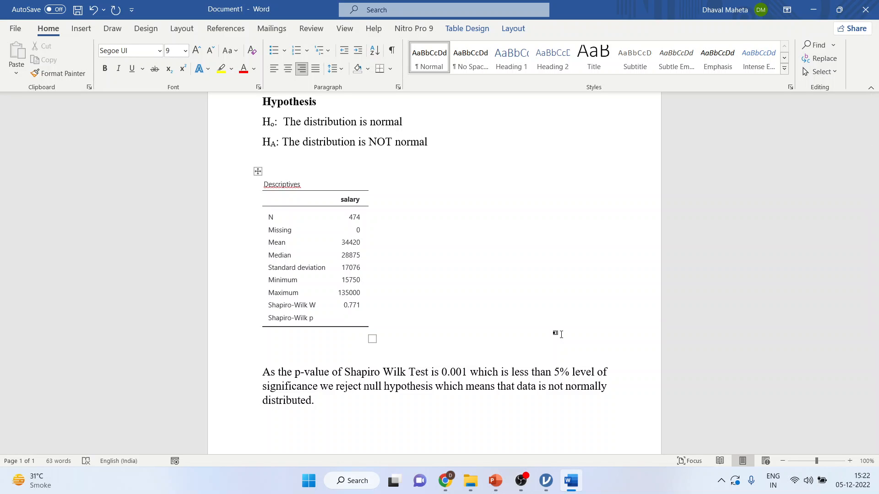
pyautogui.write('< .001')
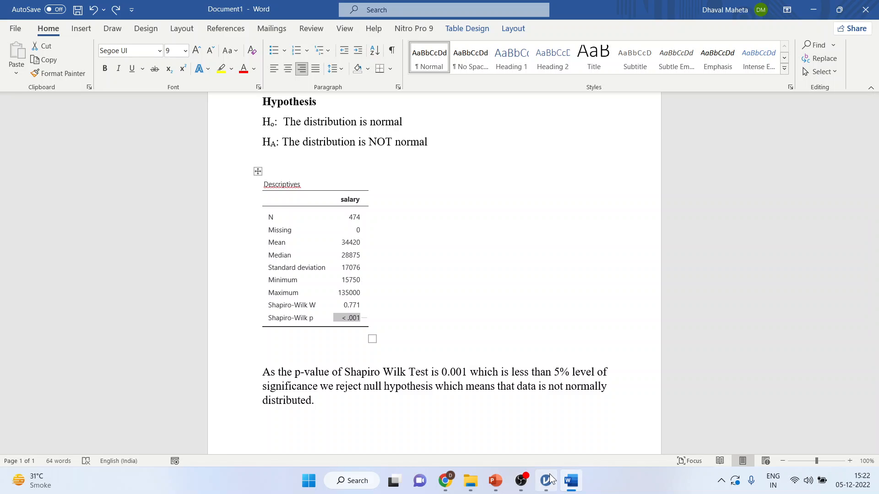
# - Add the Extreme Values table listing the five highest and lowest salbegin values
pyautogui.click(545, 480)
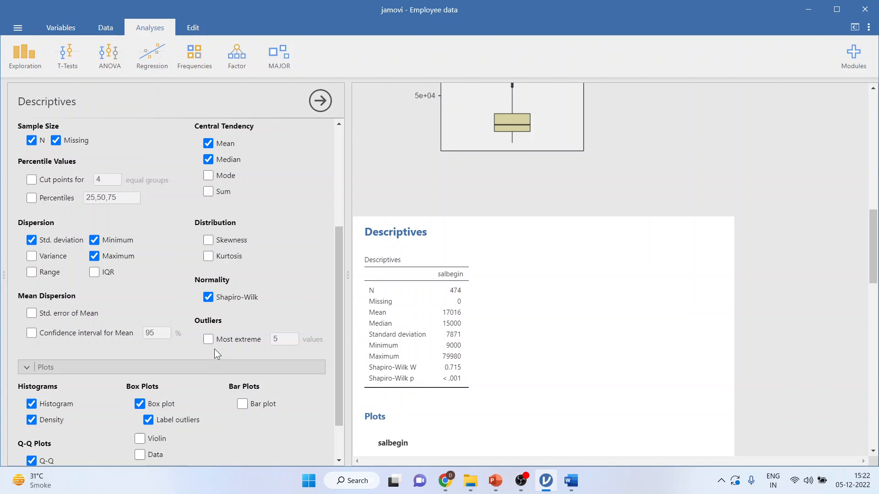
pyautogui.click(208, 339)
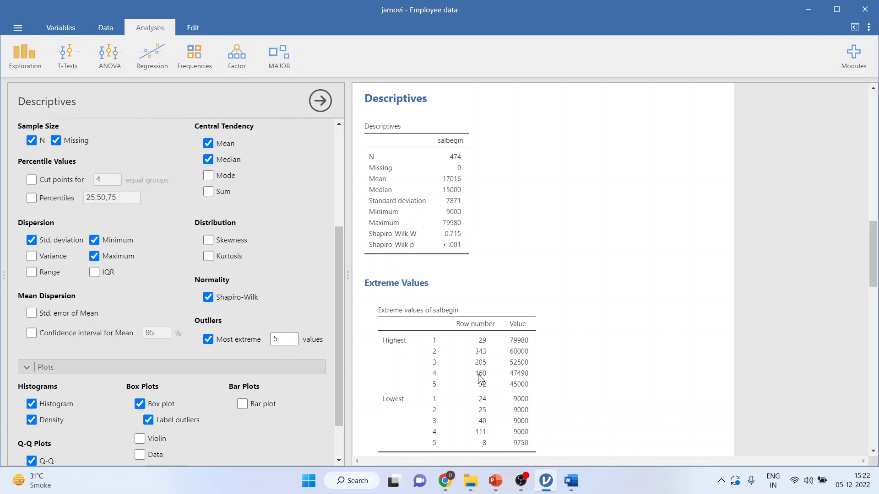
pyautogui.moveTo(492, 350)
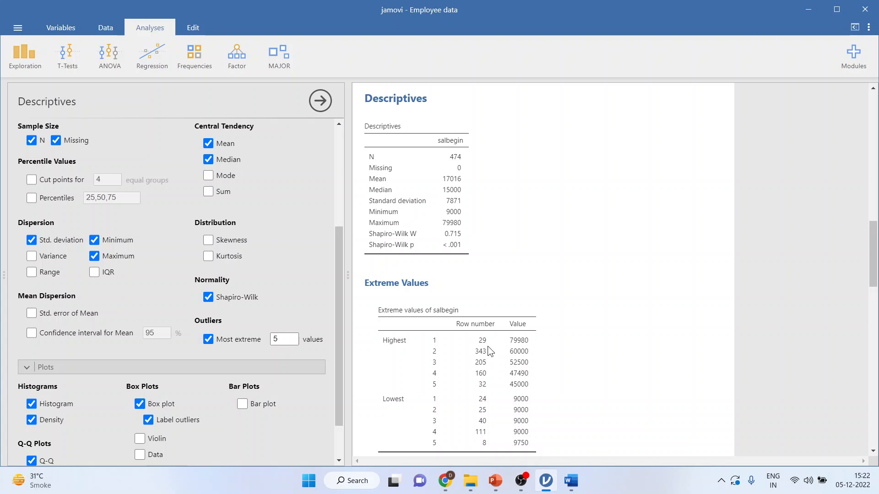
pyautogui.moveTo(518, 387)
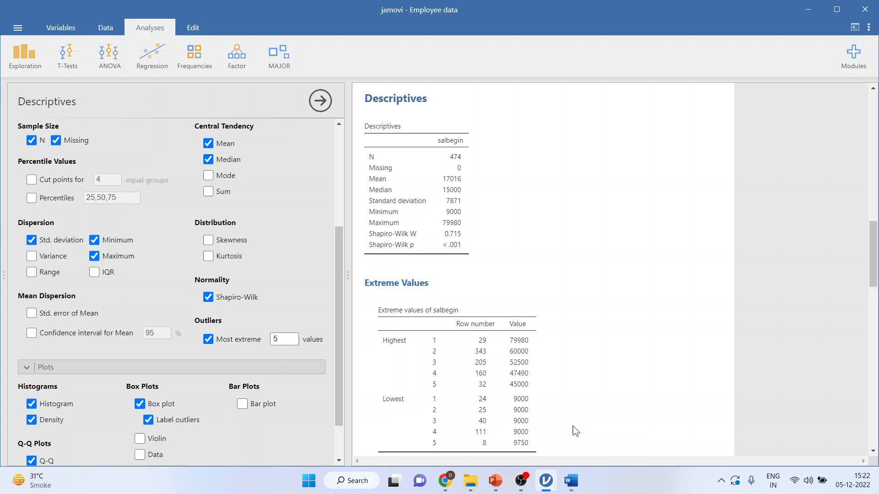
pyautogui.moveTo(519, 347)
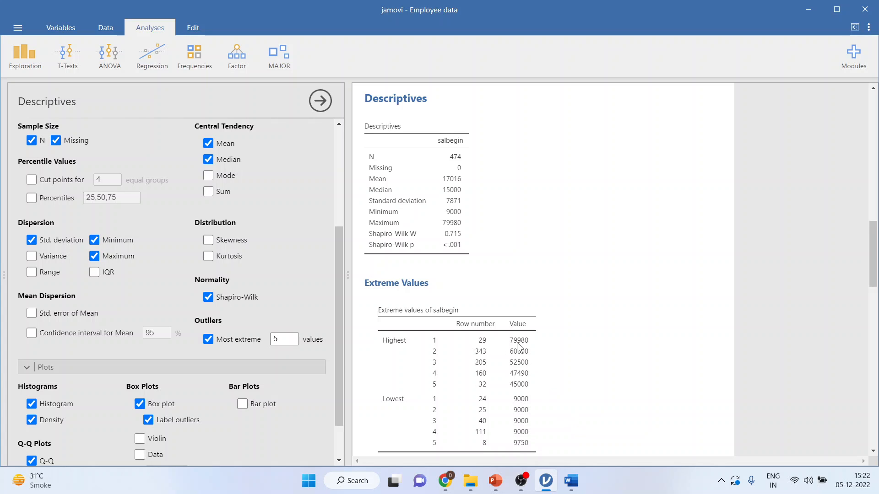
pyautogui.moveTo(535, 346)
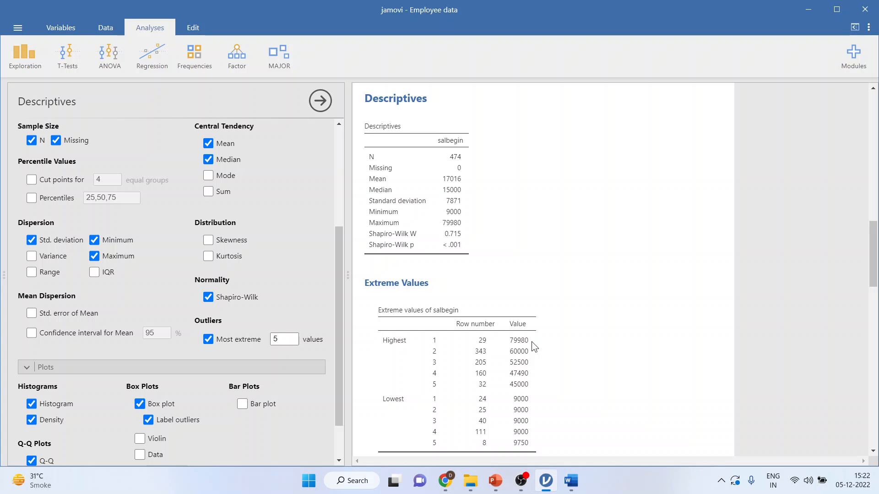
pyautogui.moveTo(542, 348)
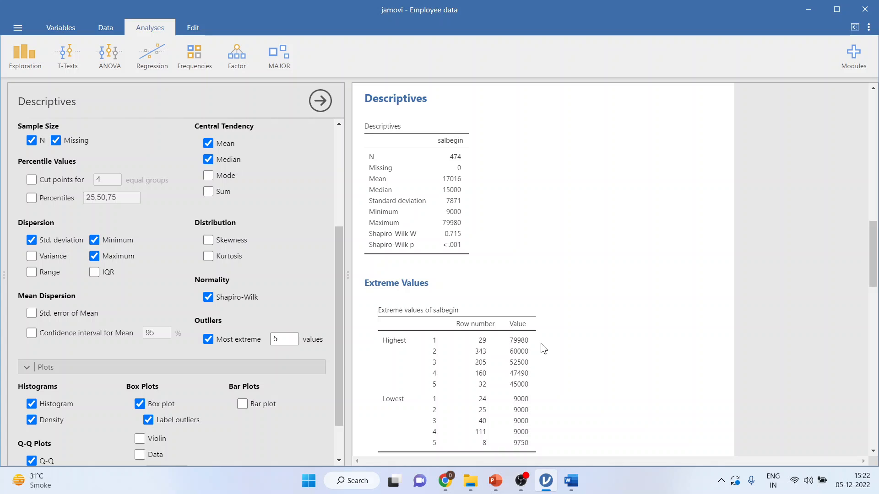
pyautogui.moveTo(545, 346)
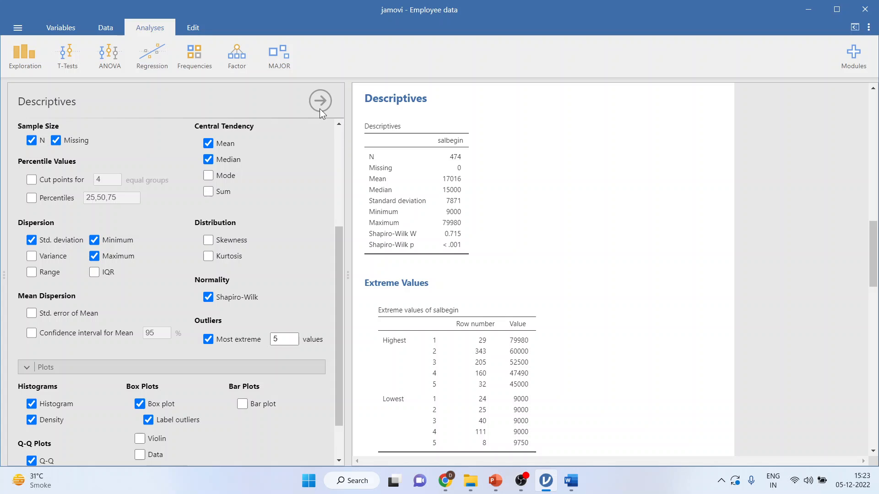
# - Collapse the Descriptives options and show the spreadsheet with the Data editing tools
pyautogui.click(321, 101)
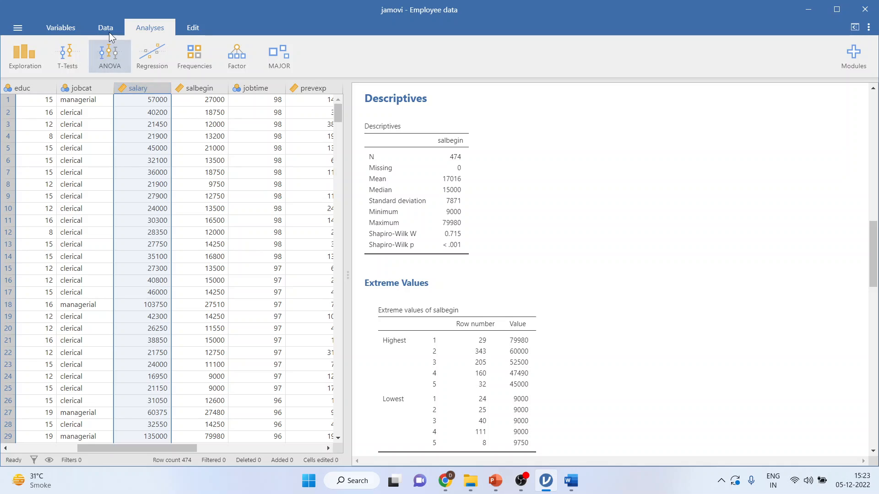
pyautogui.click(106, 27)
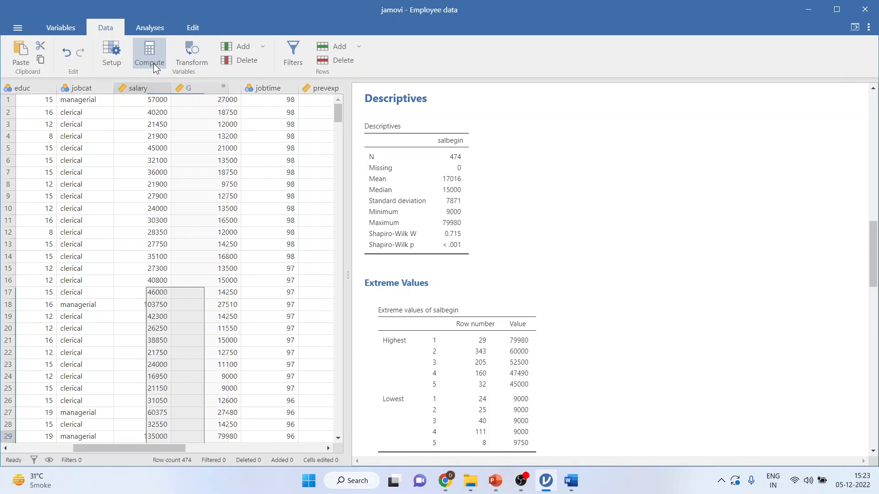
# - Compute a new variable 'Log of Salary' defined as LN(salary) for every row
pyautogui.click(150, 53)
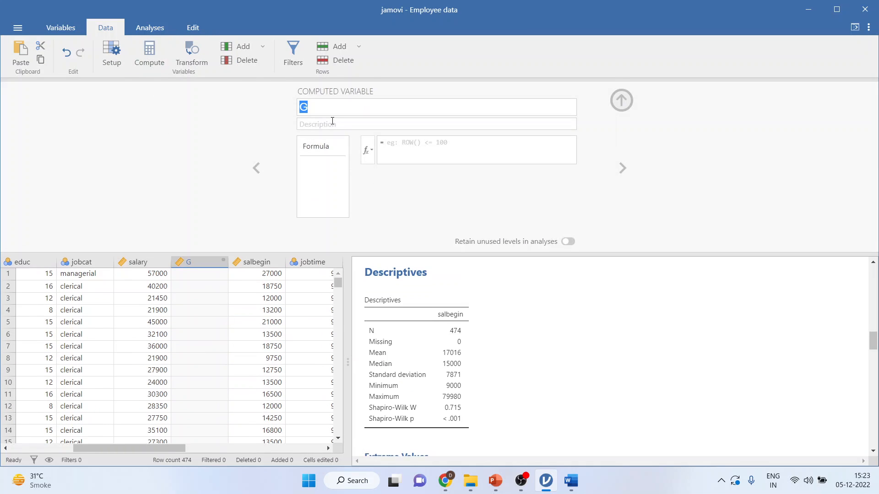
pyautogui.write('Log of')
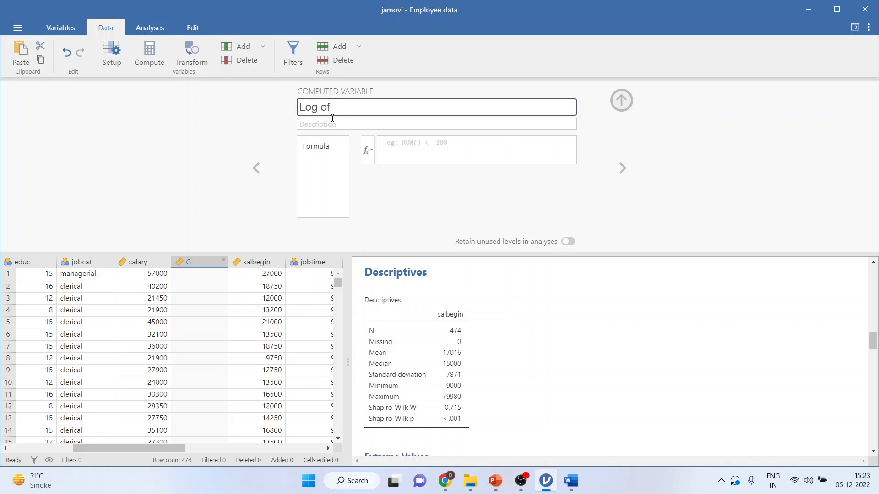
pyautogui.write('Salary')
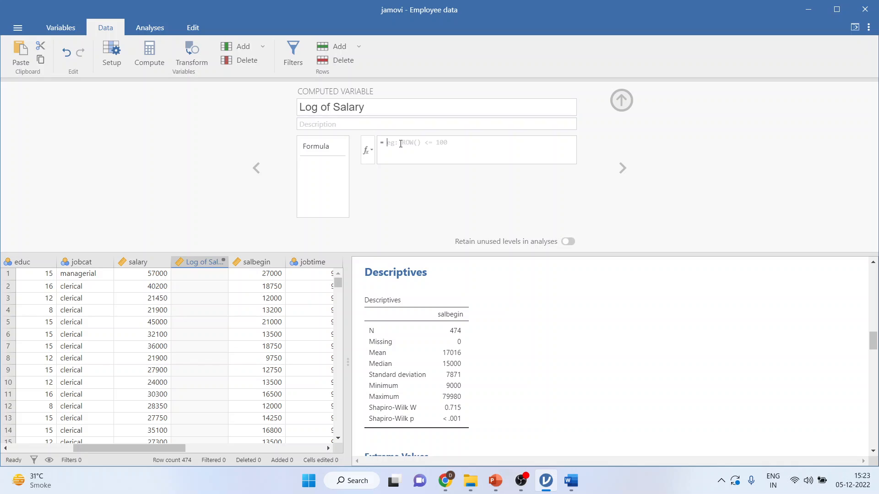
pyautogui.click(366, 150)
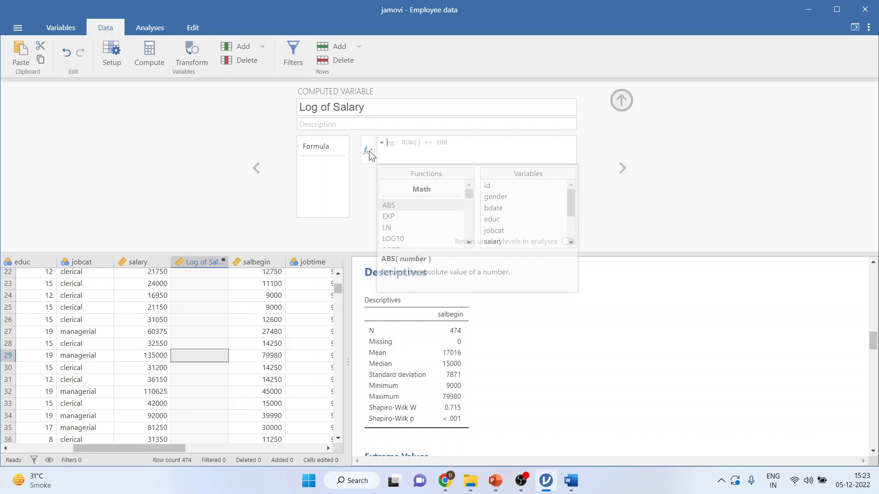
pyautogui.moveTo(398, 229)
pyautogui.write('LN(salary)')
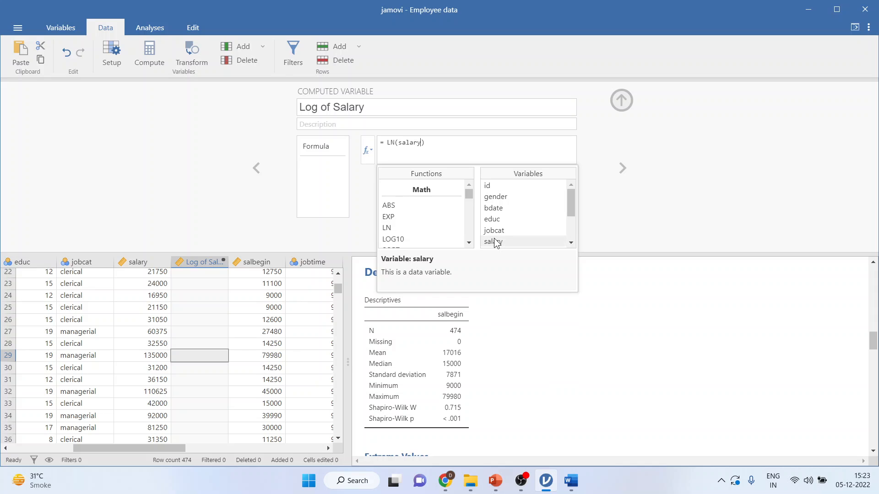
pyautogui.click(622, 100)
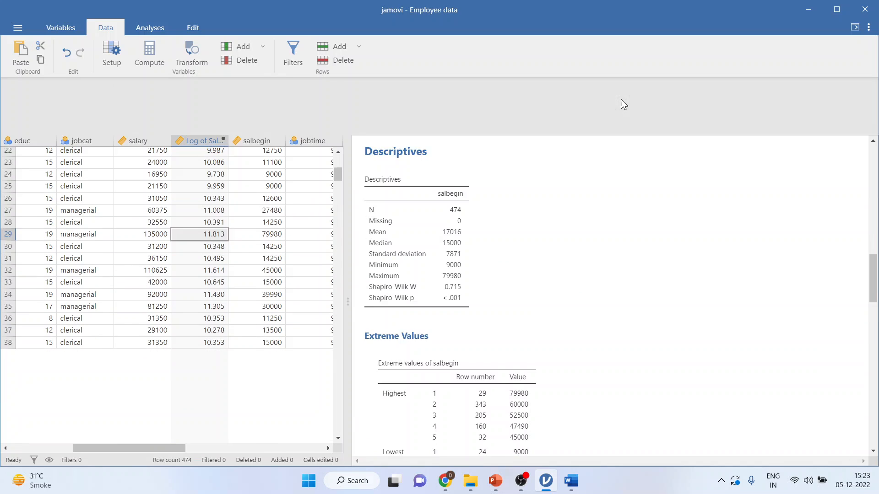
pyautogui.scroll(-3)
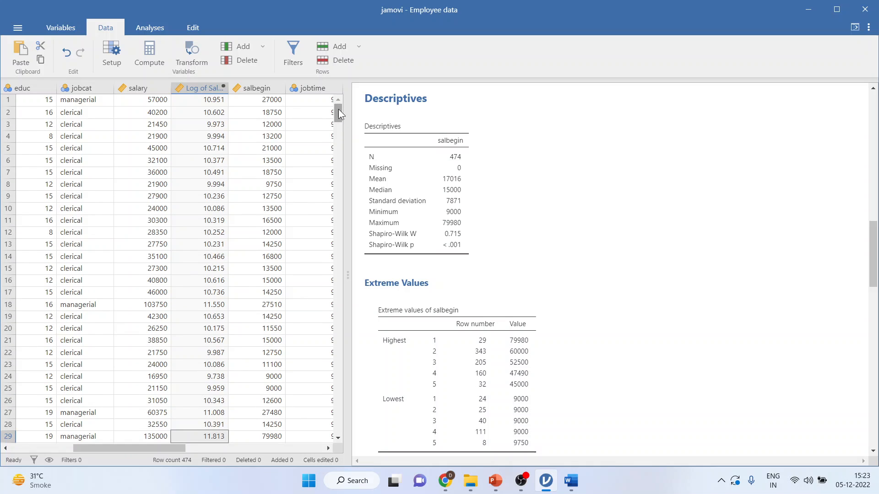
pyautogui.moveTo(251, 103)
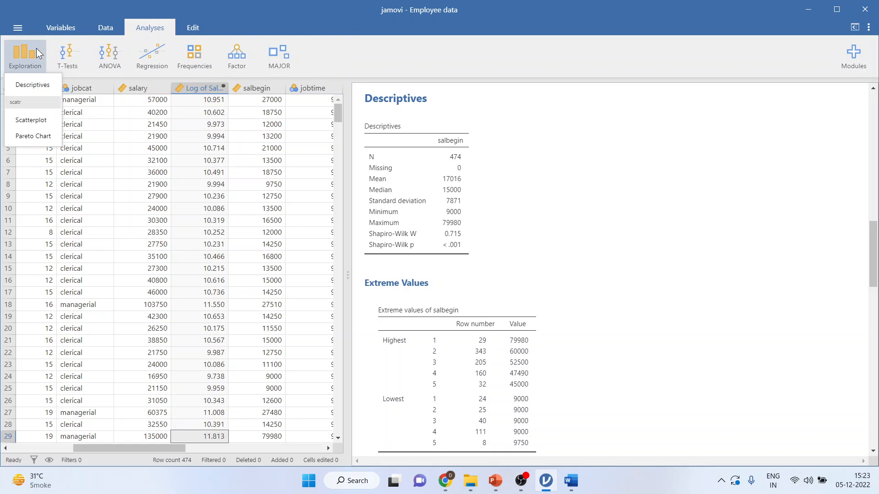
# - Run Descriptives on Log of Salary with a Shapiro-Wilk test (W 0.926, p < .001), then bring PowerPoint forward
pyautogui.click(33, 86)
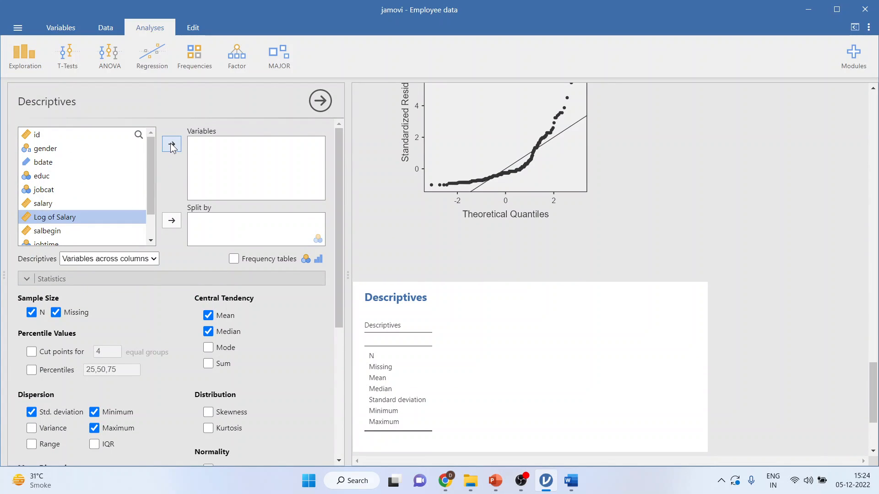
pyautogui.click(171, 144)
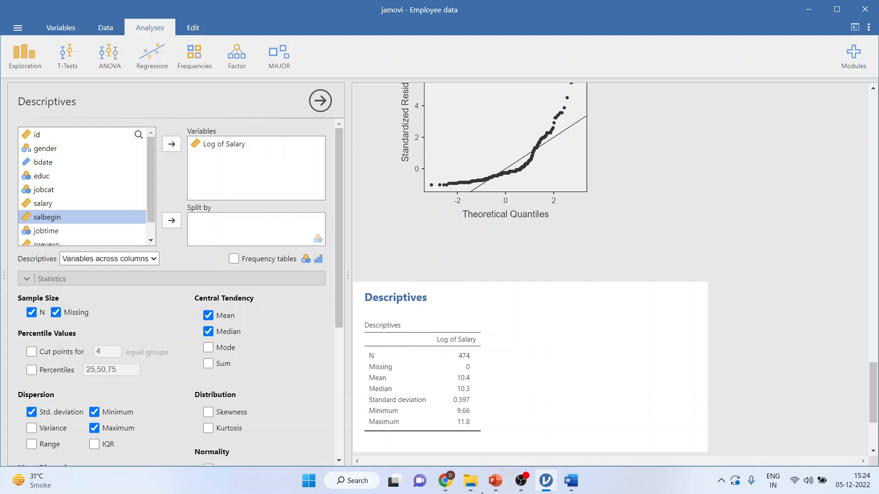
pyautogui.scroll(-3)
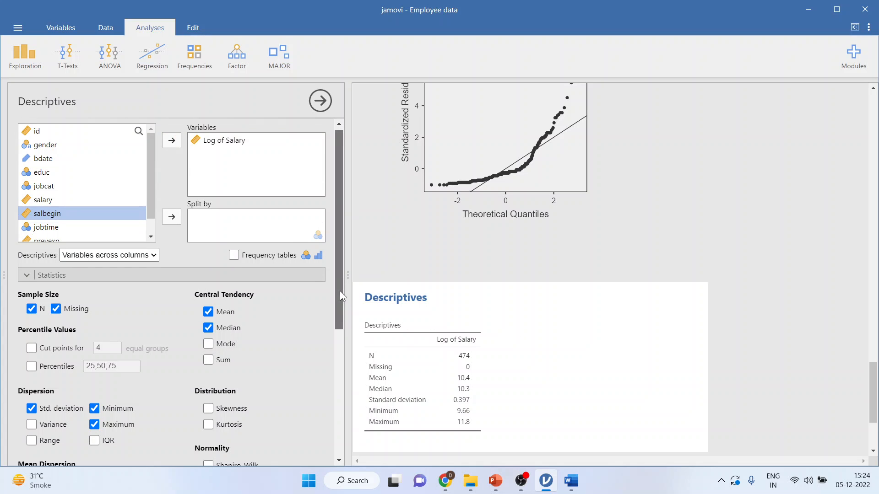
pyautogui.scroll(-3)
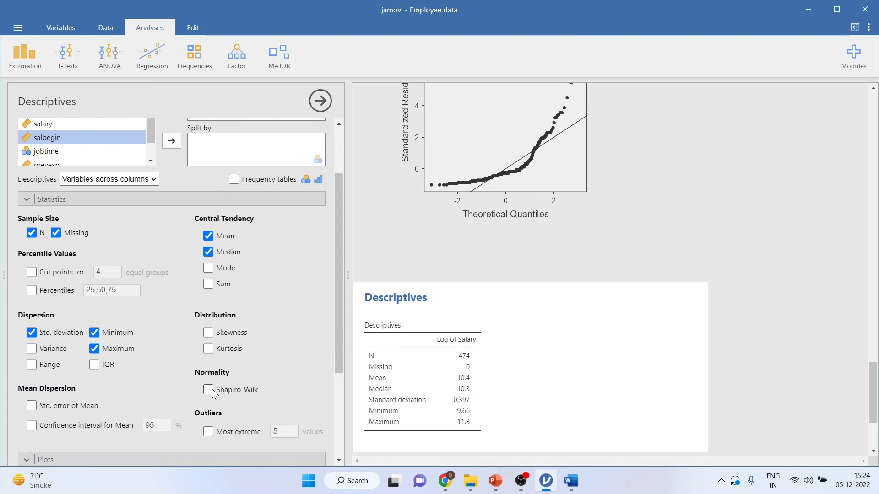
pyautogui.click(208, 390)
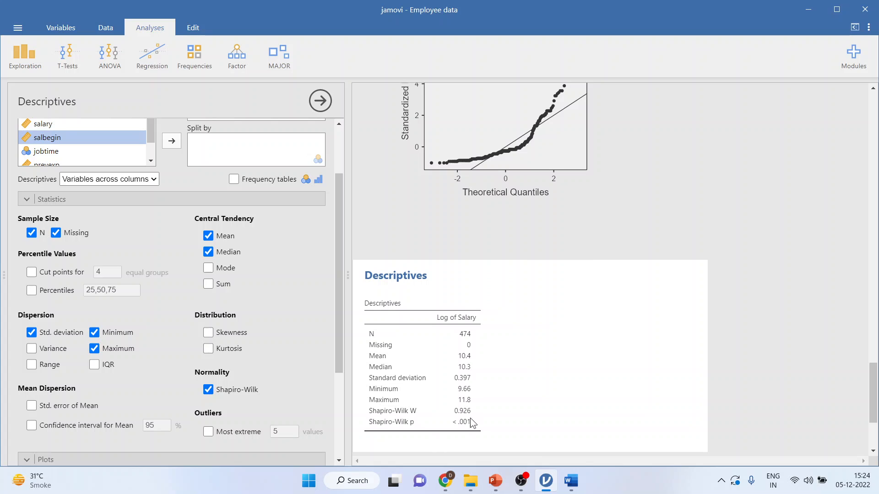
pyautogui.moveTo(473, 434)
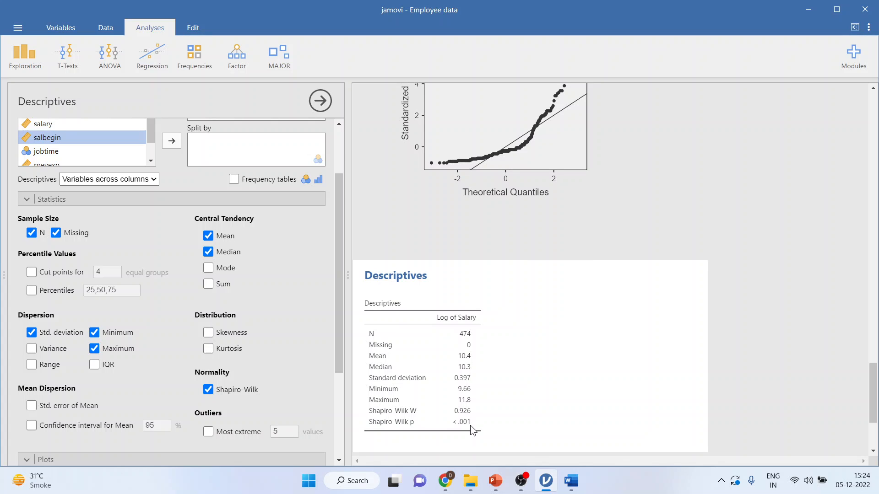
pyautogui.moveTo(478, 427)
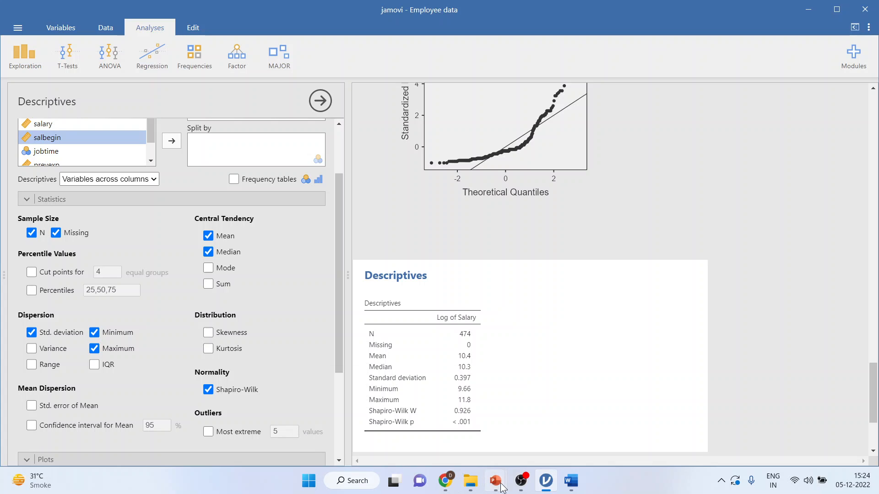
pyautogui.click(493, 481)
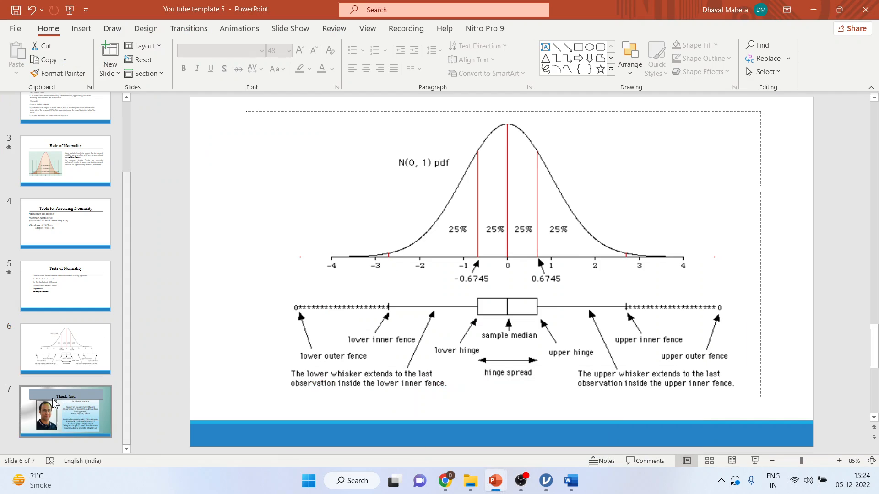